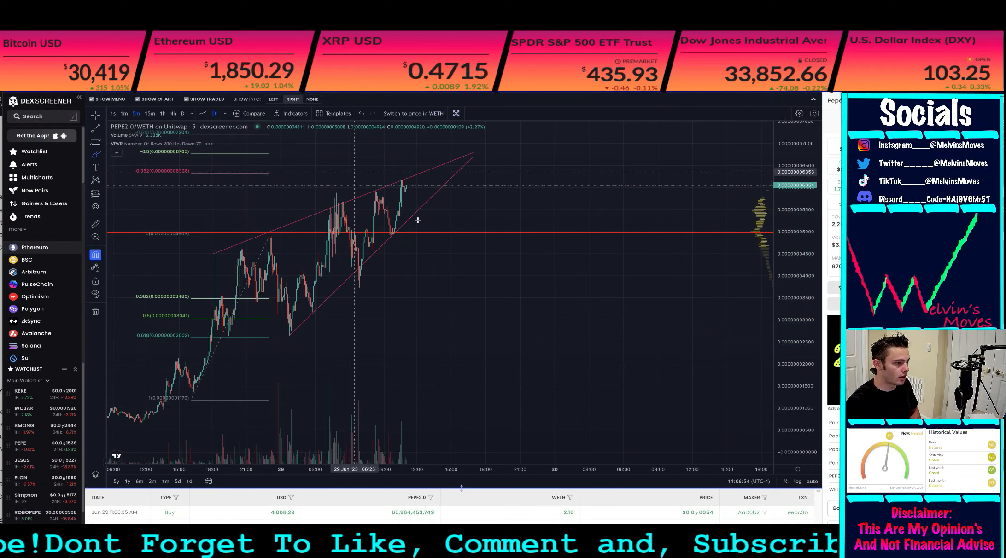
{"action": "mouse_move", "coordinate": [421, 235]}
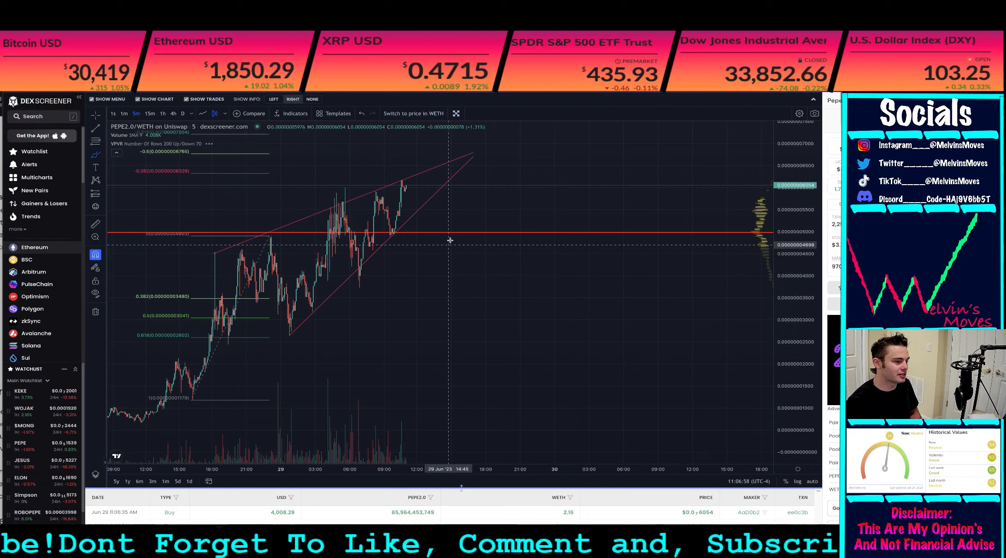
Draw a pink arrow pointing left at a touch on the wedge's lower support line.
{"action": "left_click_drag", "start_coordinate": [453, 240], "coordinate": [369, 228]}
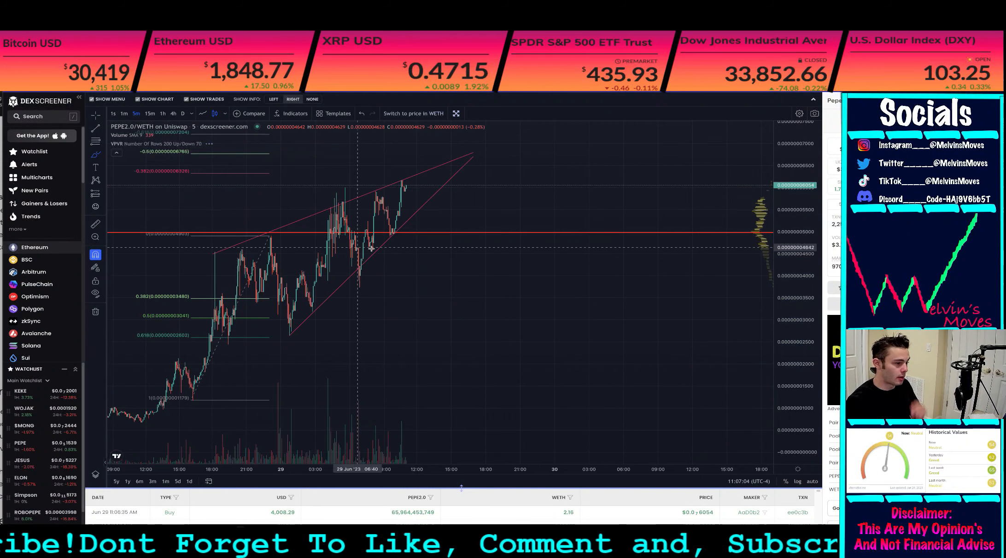
{"action": "mouse_move", "coordinate": [408, 281]}
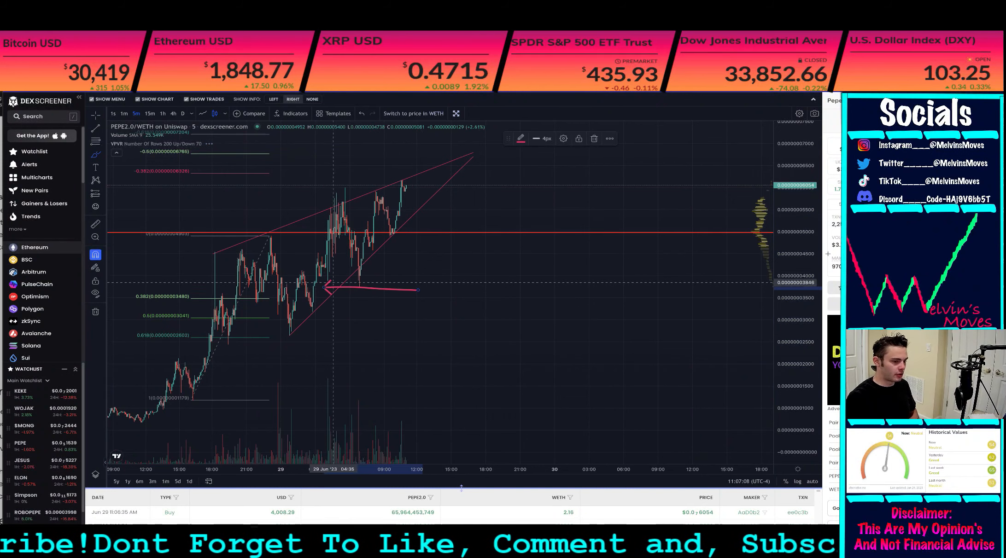
{"action": "mouse_move", "coordinate": [474, 284]}
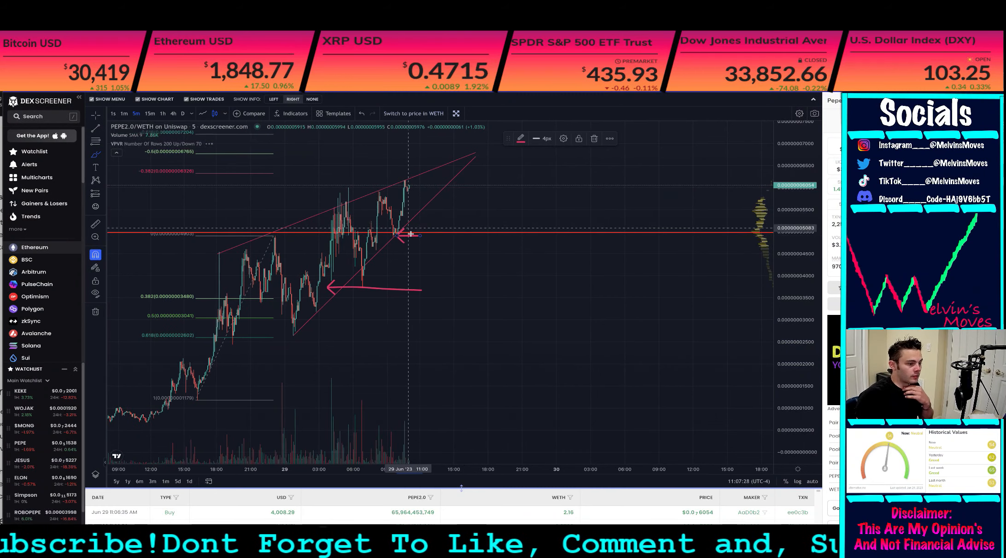
{"action": "mouse_move", "coordinate": [416, 239]}
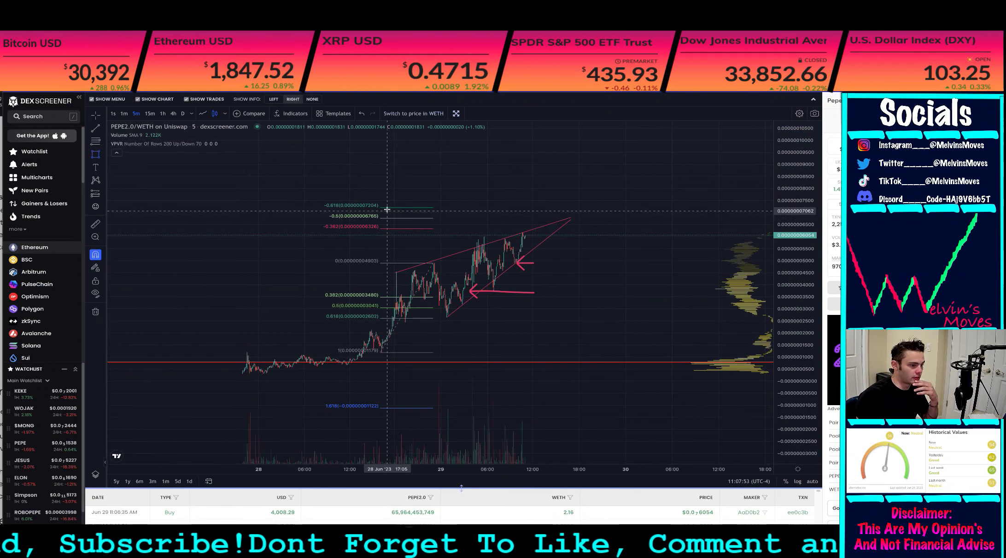
Draw a shaded rectangle spanning the -0.5 to -0.618 Fibonacci levels above the wedge.
{"action": "left_click_drag", "start_coordinate": [388, 212], "coordinate": [599, 218]}
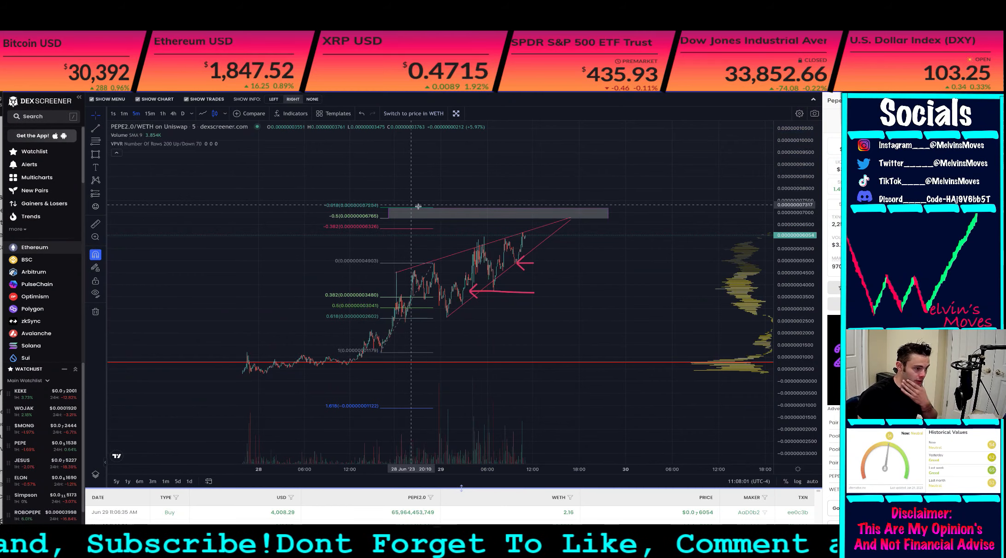
{"action": "mouse_move", "coordinate": [410, 212]}
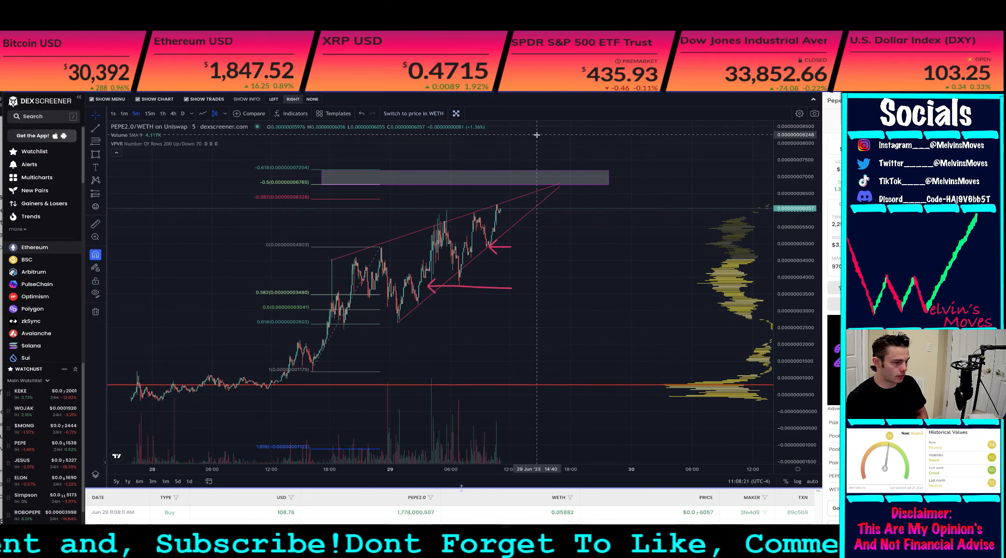
{"action": "mouse_move", "coordinate": [633, 252]}
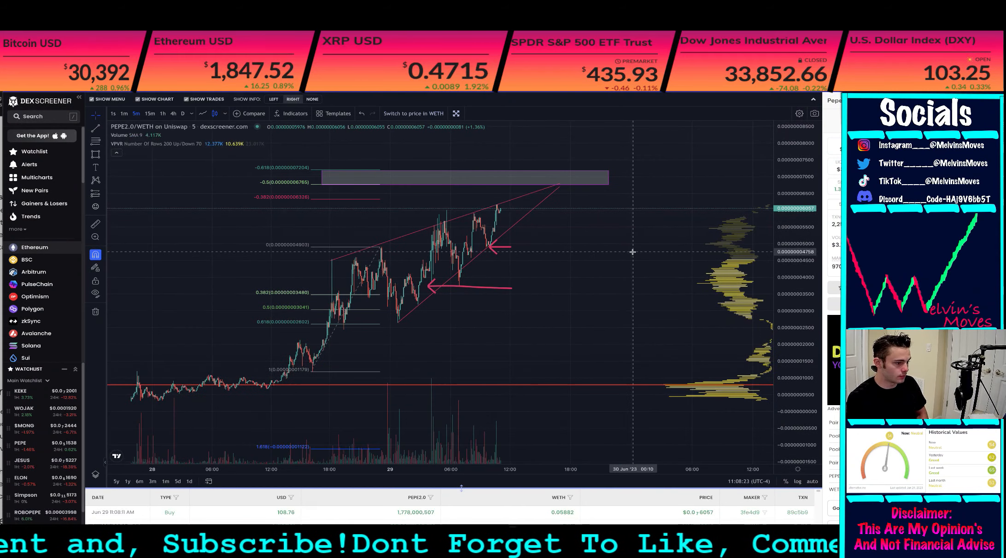